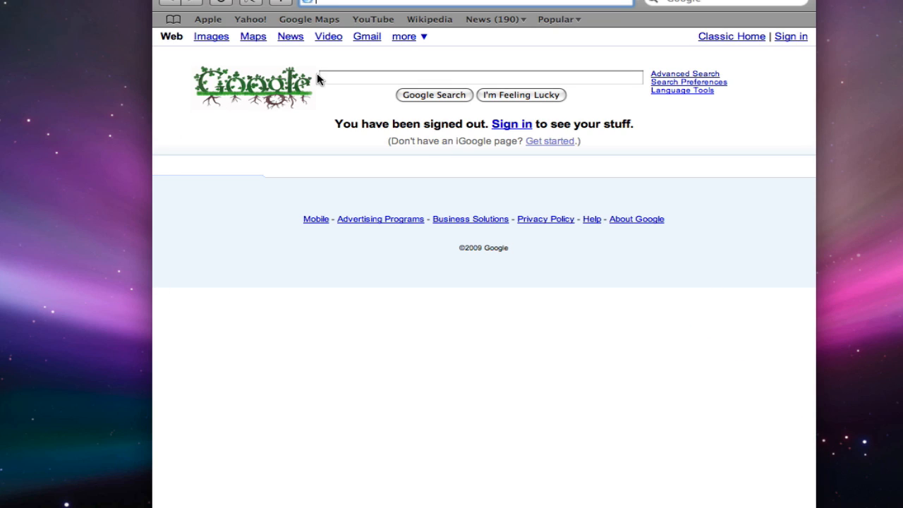
{"action": "left_click", "coordinate": [480, 77]}
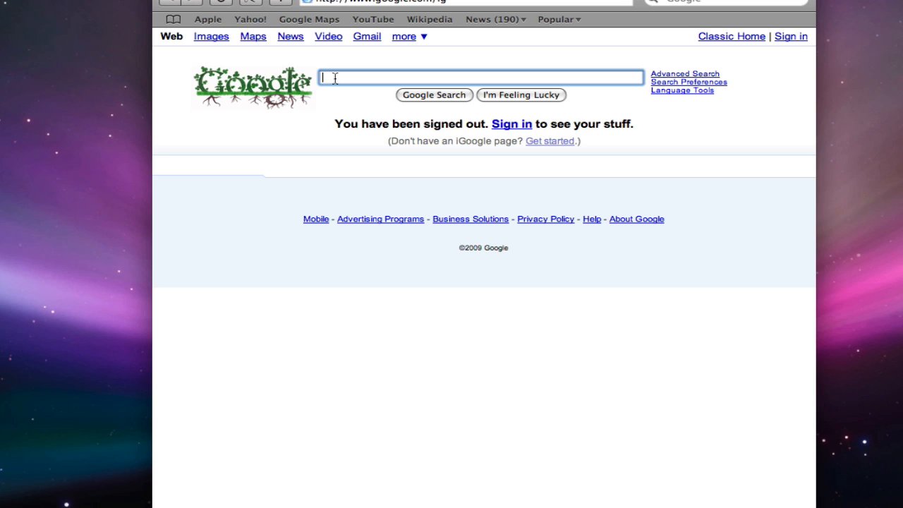
{"action": "type", "text": "www.gmail."}
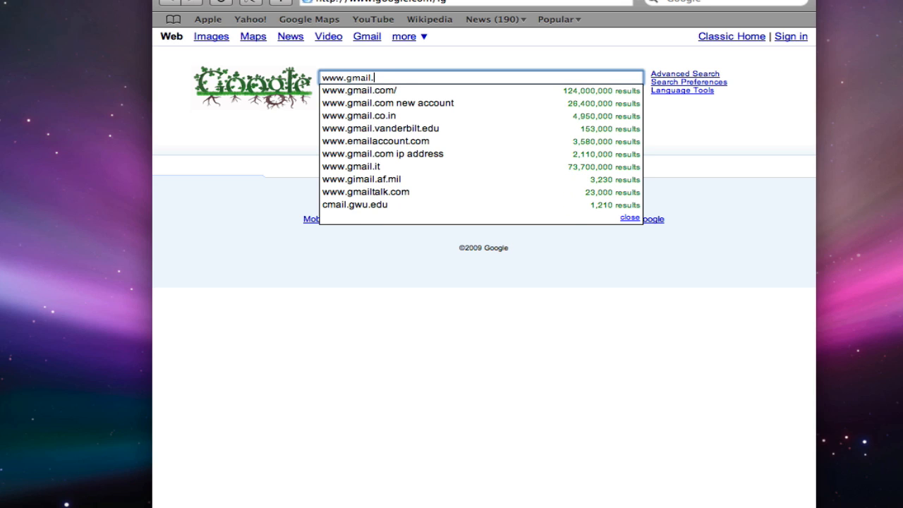
{"action": "left_click", "coordinate": [358, 90]}
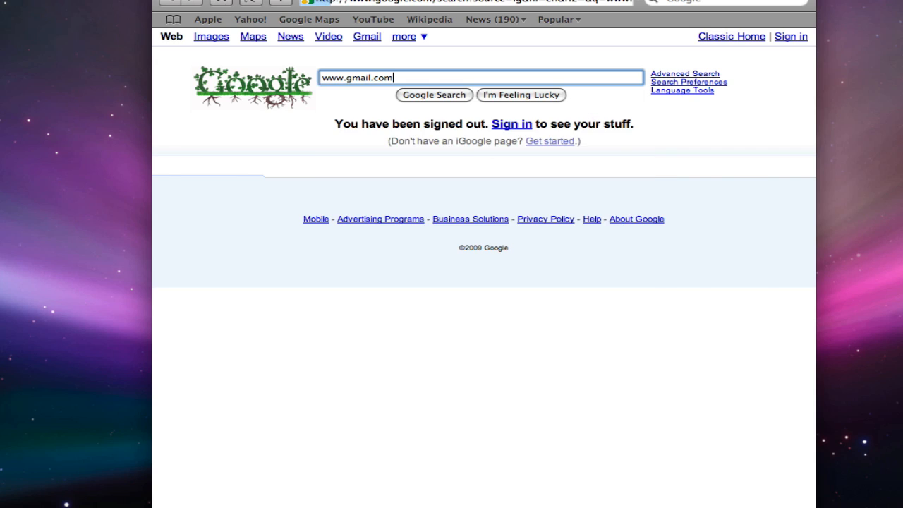
{"action": "left_click", "coordinate": [433, 94]}
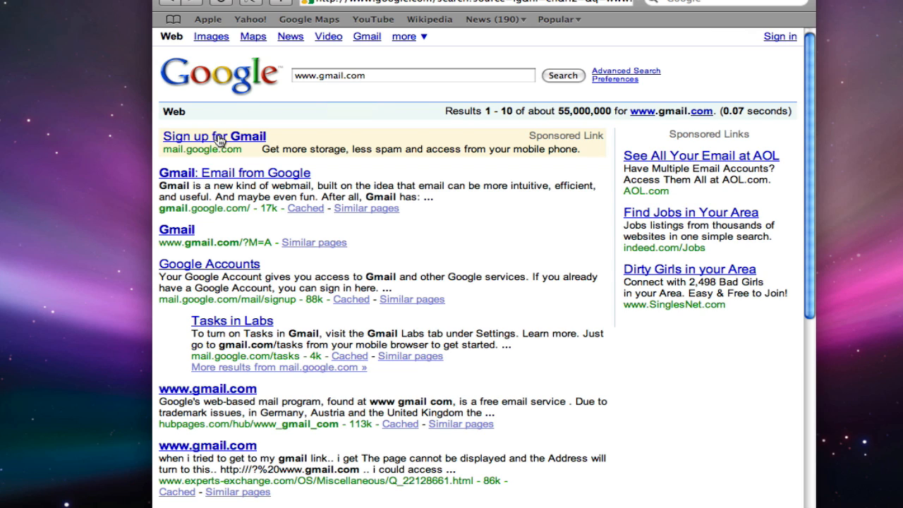
Follow the sponsored 'Sign up for Gmail' result to the Create an Account form
{"action": "left_click", "coordinate": [215, 136]}
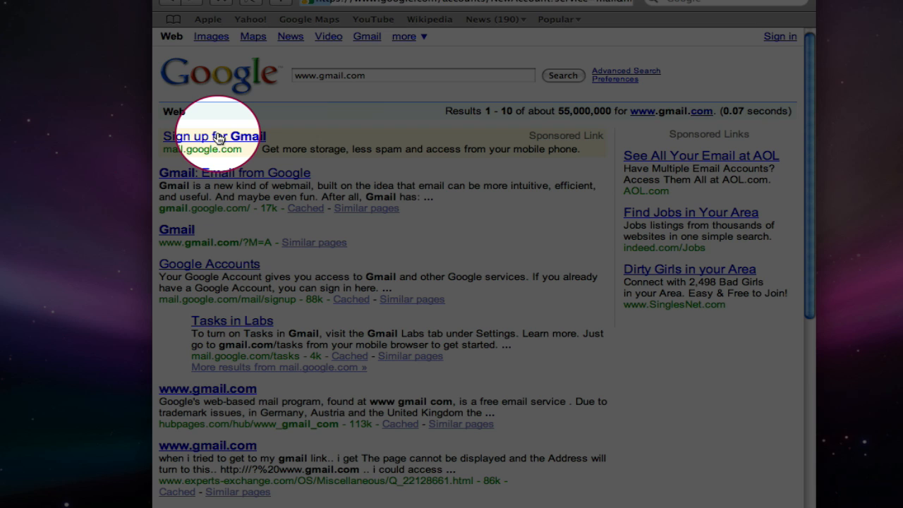
{"action": "left_click", "coordinate": [214, 136]}
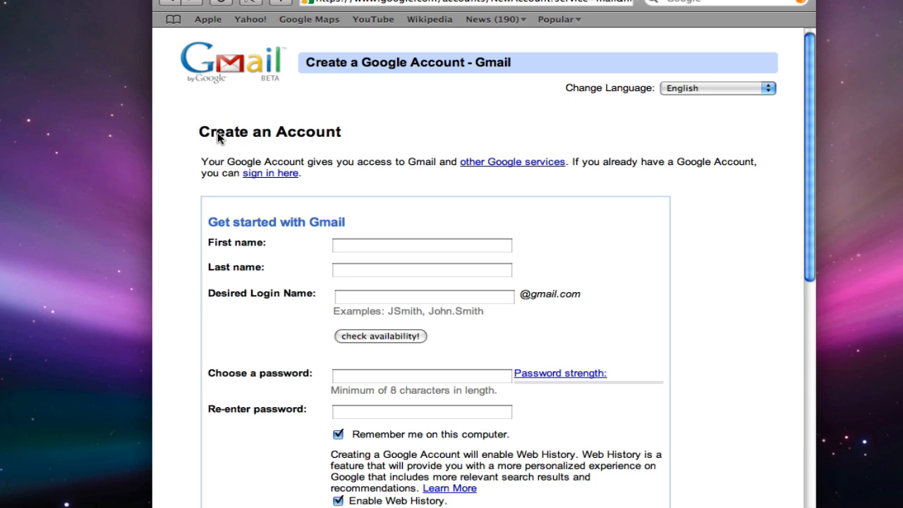
{"action": "mouse_move", "coordinate": [355, 123]}
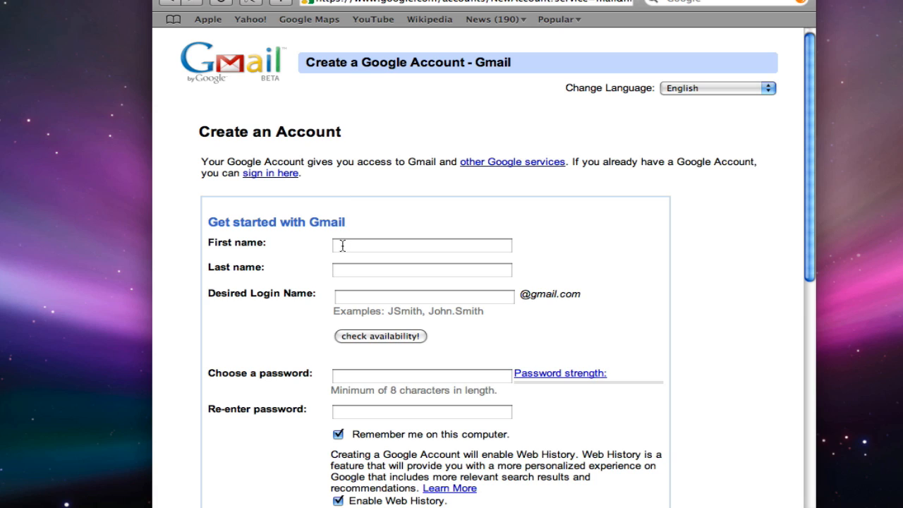
{"action": "left_click", "coordinate": [420, 246]}
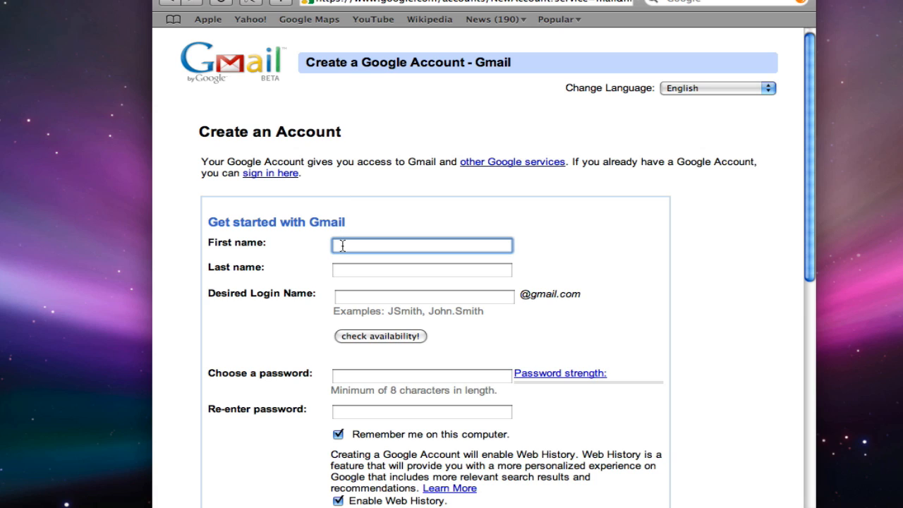
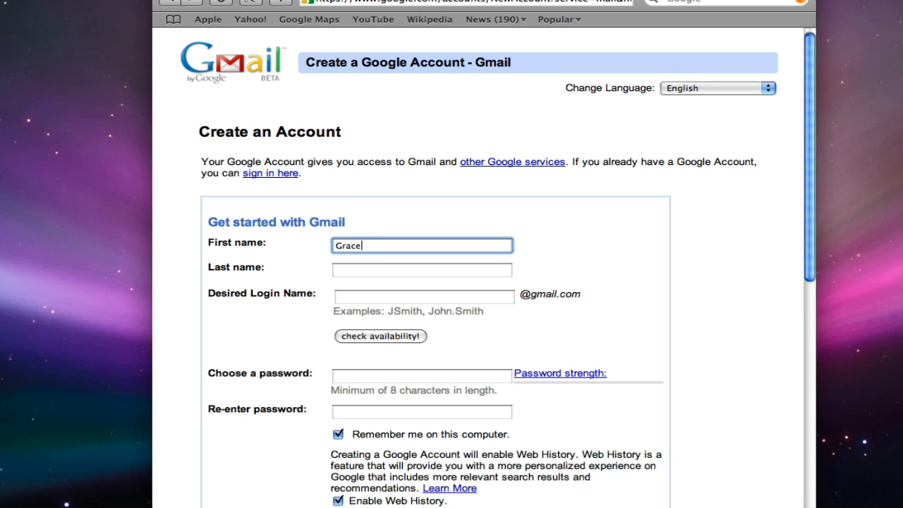
{"action": "left_click", "coordinate": [421, 269]}
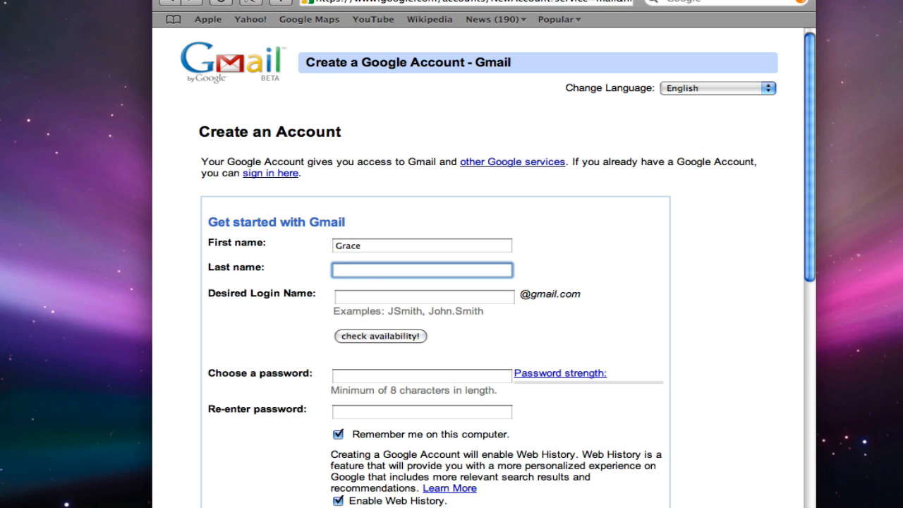
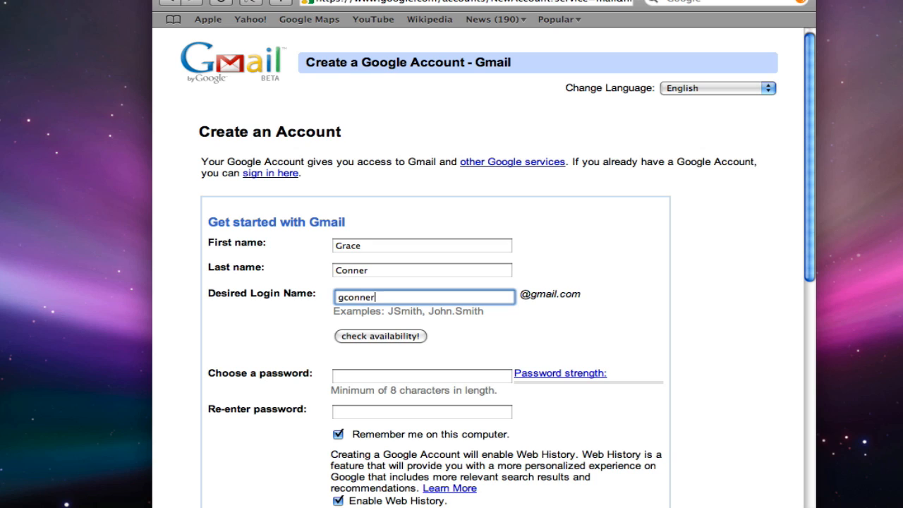
{"action": "type", "text": "RU"}
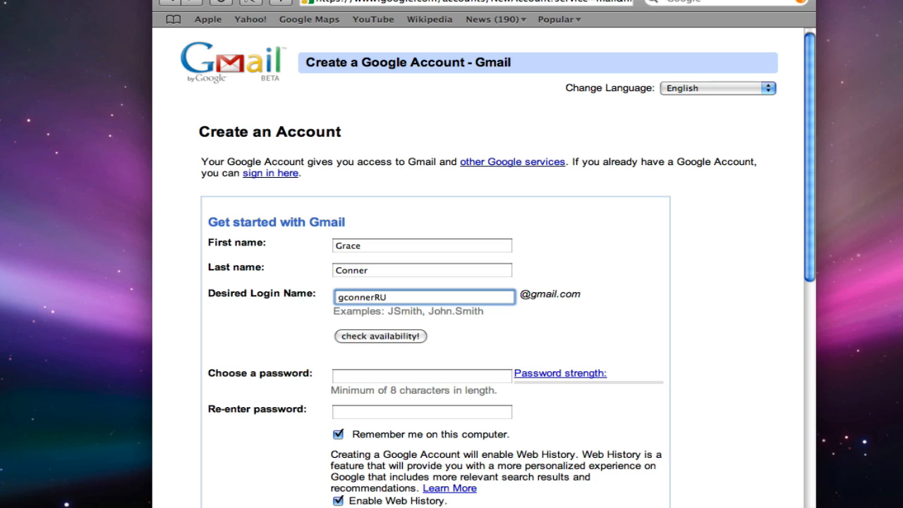
Enter the chosen password and re-enter it to confirm
{"action": "left_click", "coordinate": [420, 375]}
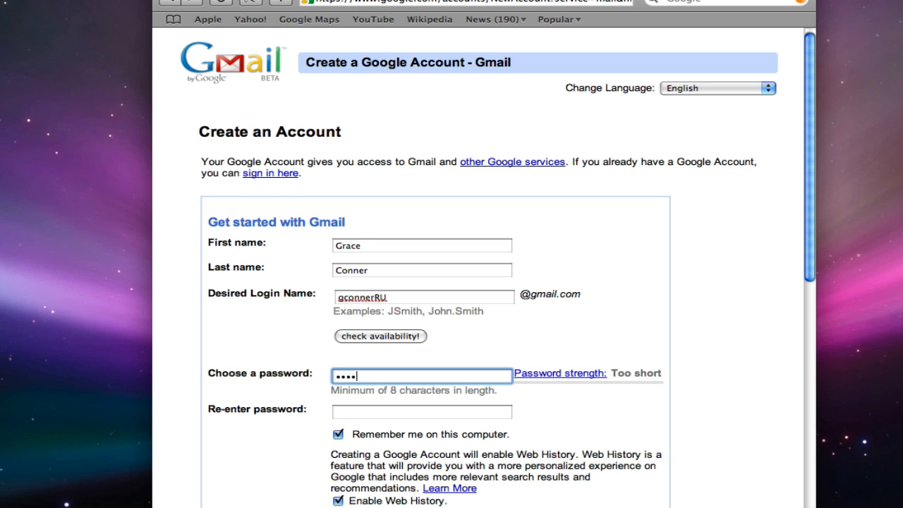
{"action": "type", "text": "password"}
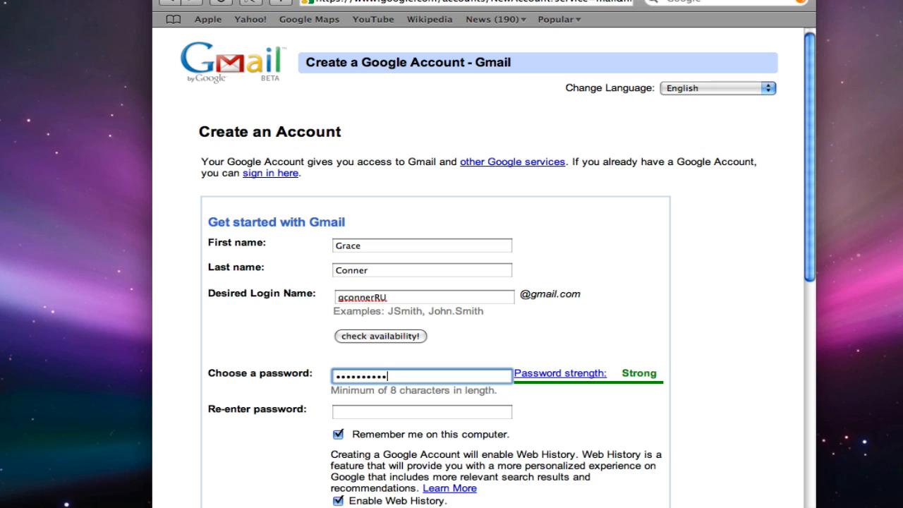
{"action": "type", "text": "•"}
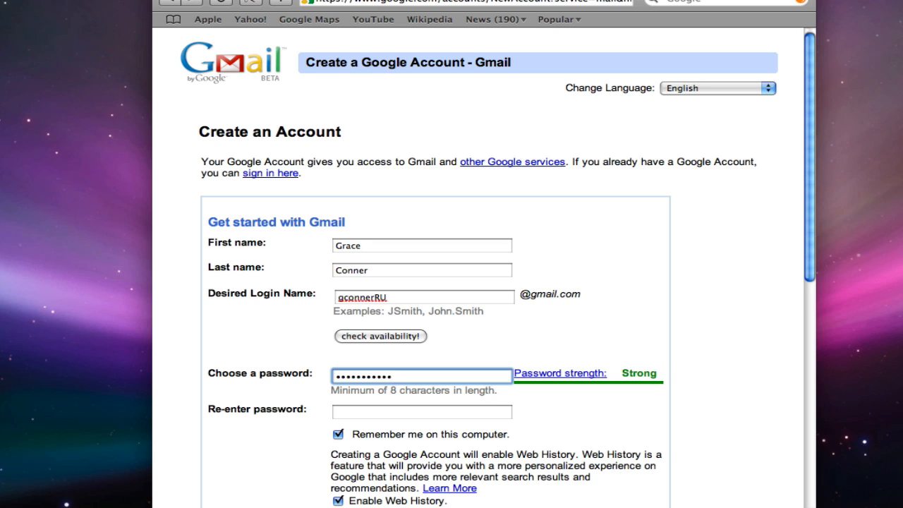
{"action": "left_click", "coordinate": [421, 412]}
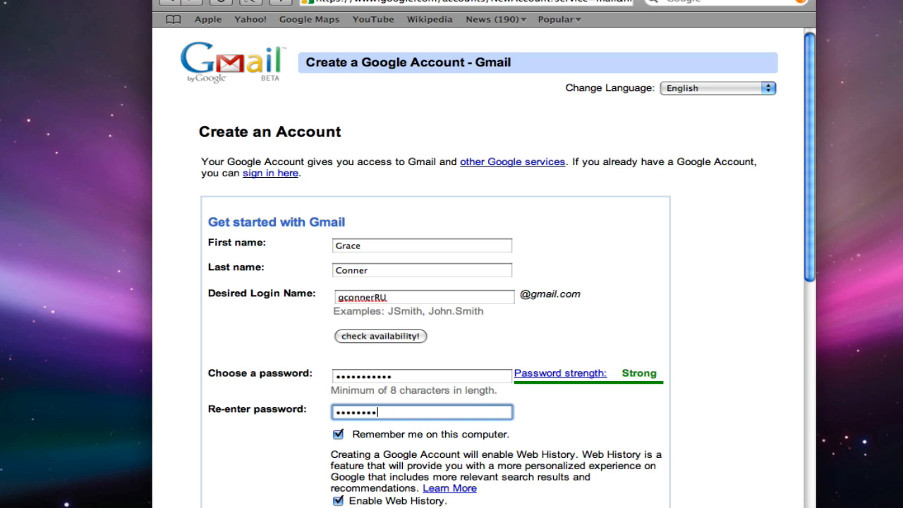
{"action": "type", "text": "••"}
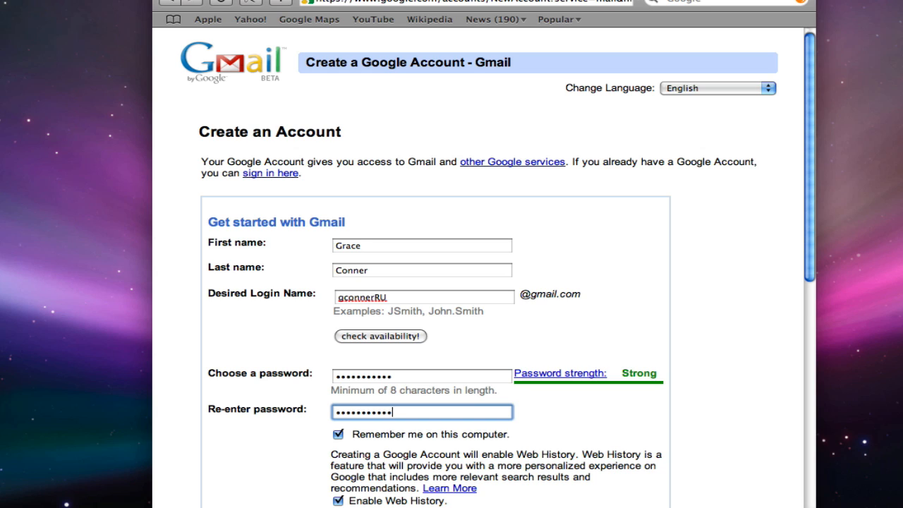
{"action": "scroll", "scroll_direction": "down", "scroll_amount": 3}
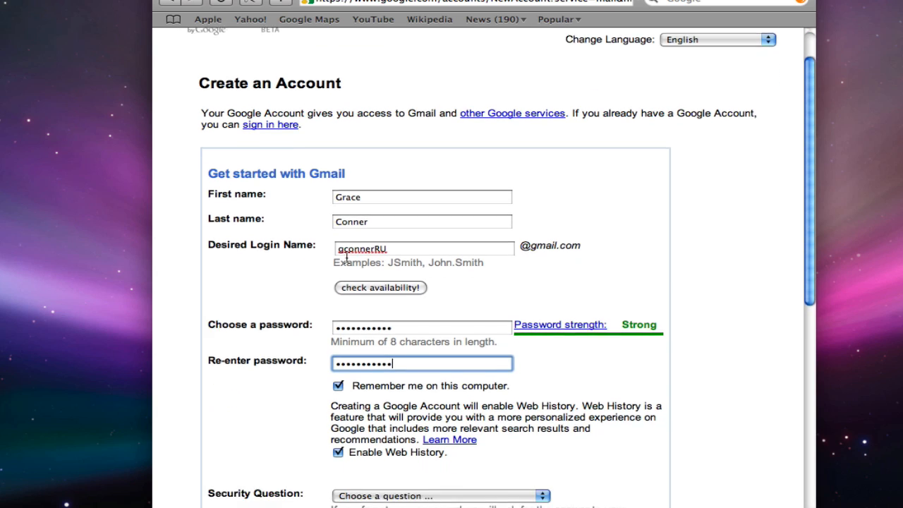
{"action": "scroll", "scroll_direction": "down", "scroll_amount": 3}
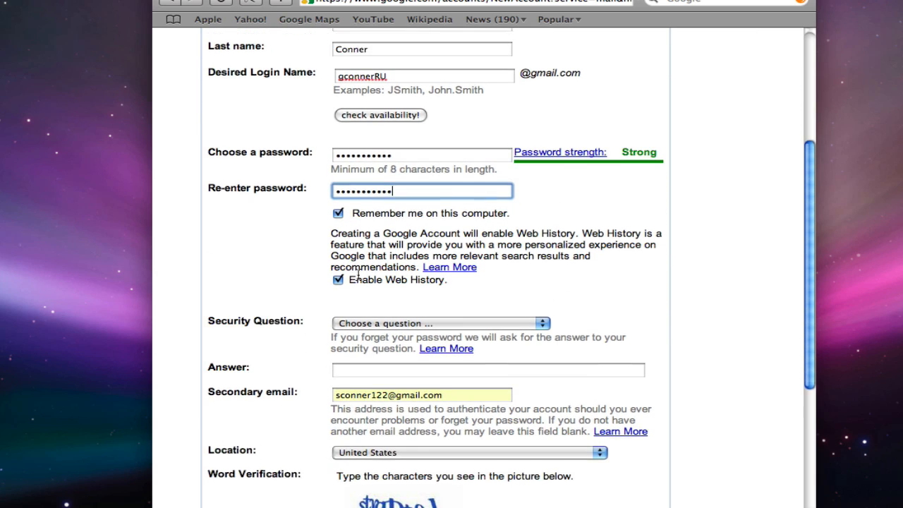
{"action": "scroll", "scroll_direction": "down", "scroll_amount": 3}
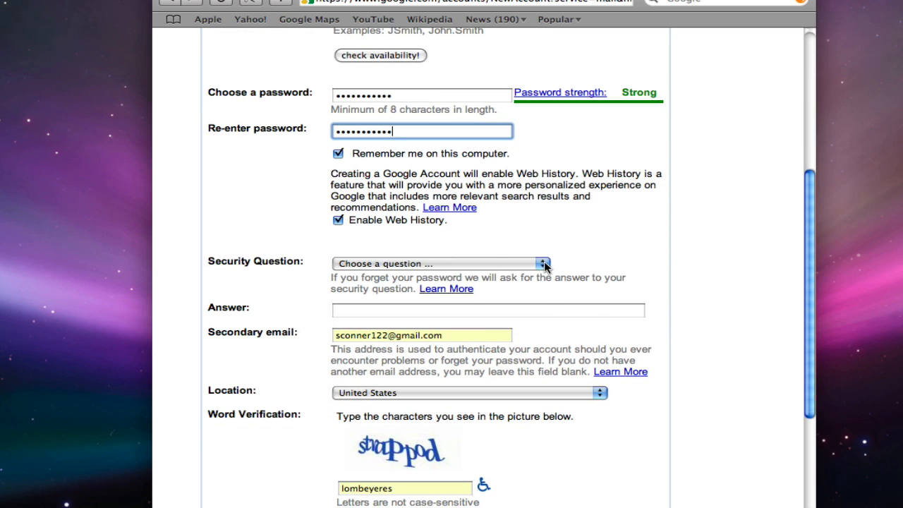
{"action": "left_click", "coordinate": [542, 264]}
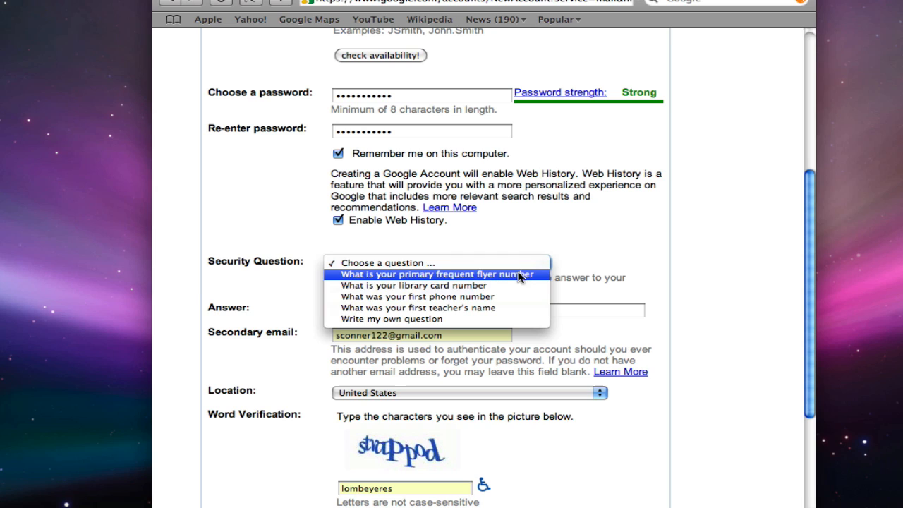
{"action": "left_click", "coordinate": [415, 285]}
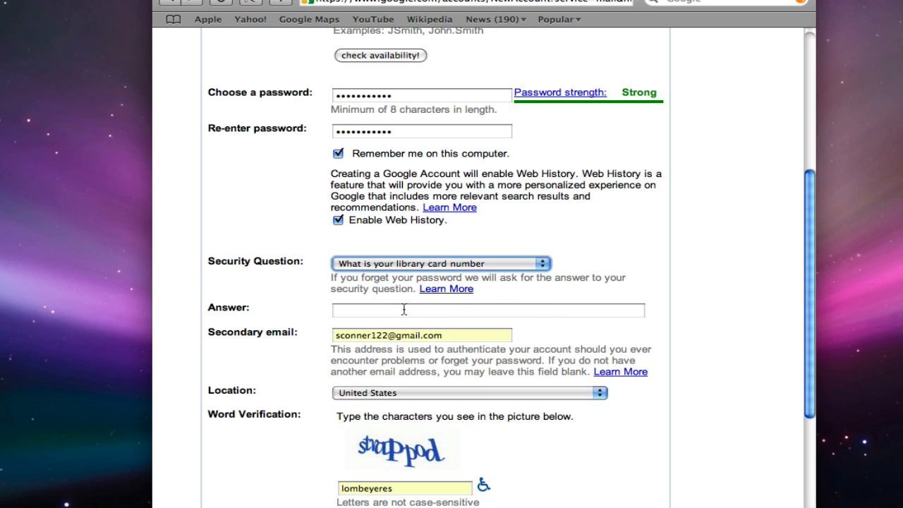
{"action": "left_click", "coordinate": [488, 310]}
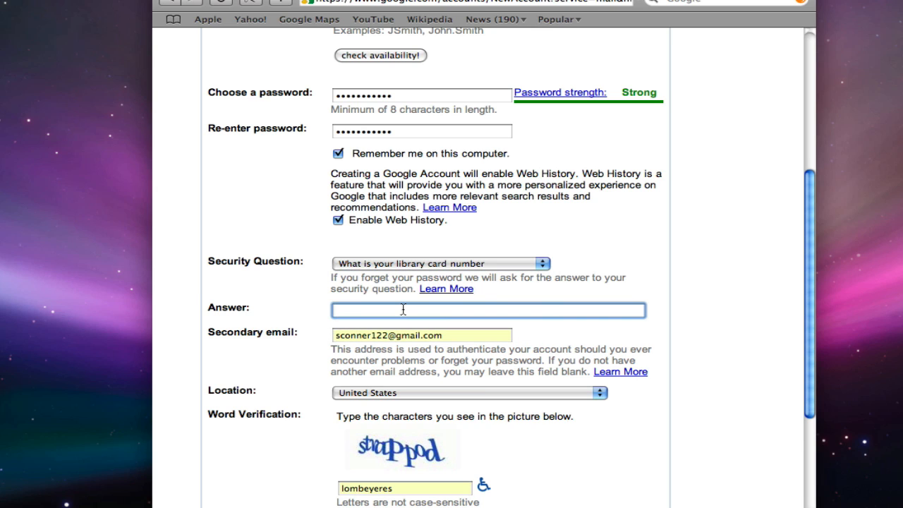
{"action": "type", "text": "23344"}
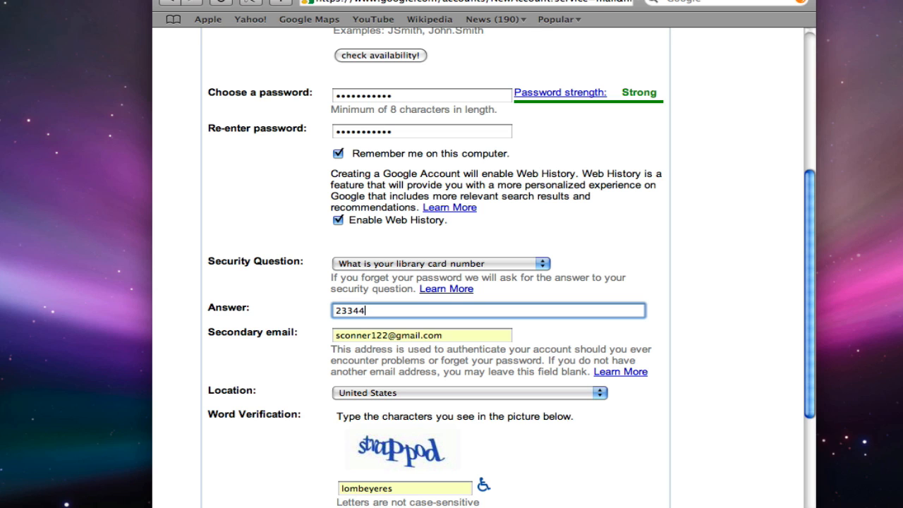
{"action": "type", "text": "52"}
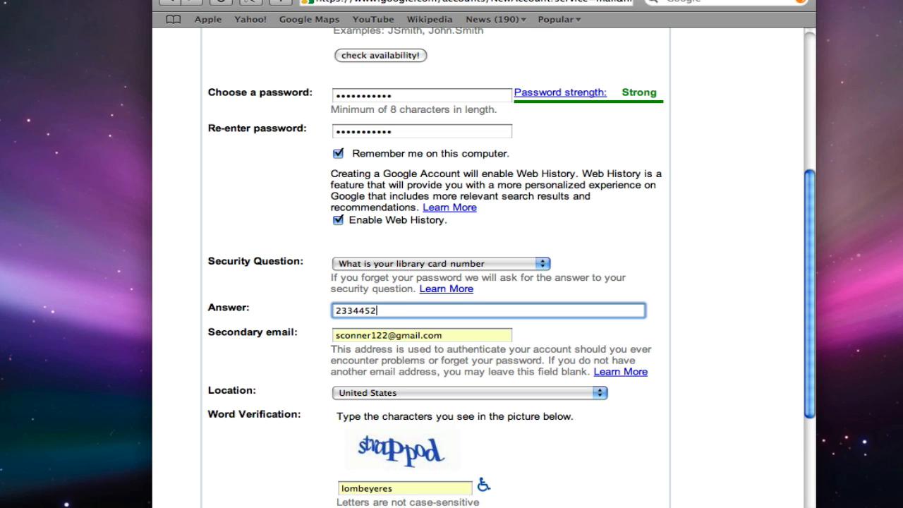
{"action": "scroll", "scroll_direction": "down", "scroll_amount": 3}
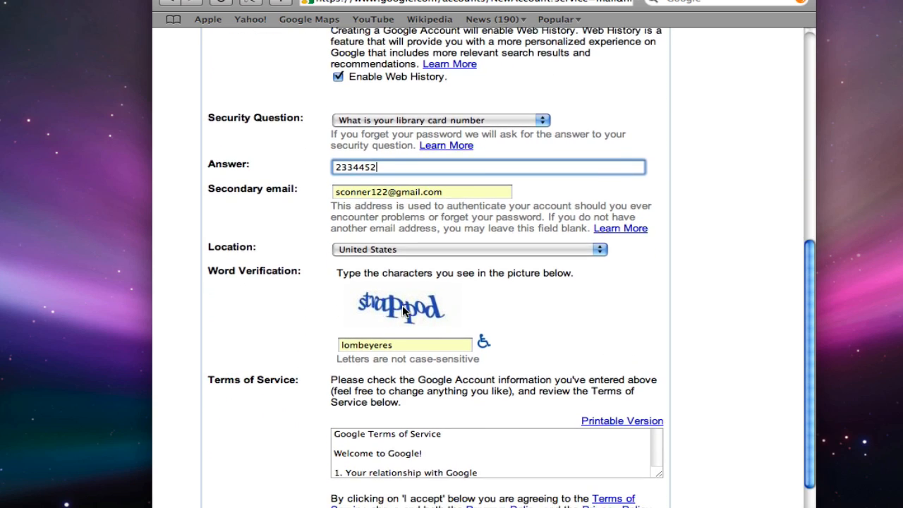
{"action": "scroll", "scroll_direction": "down", "scroll_amount": 3}
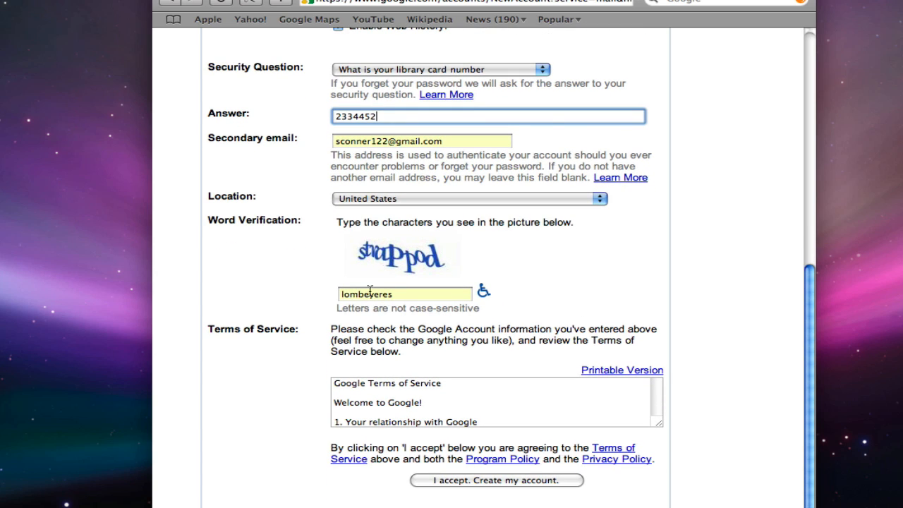
Retype the word verification as strappod and read through the Terms of Service
{"action": "left_click", "coordinate": [403, 295]}
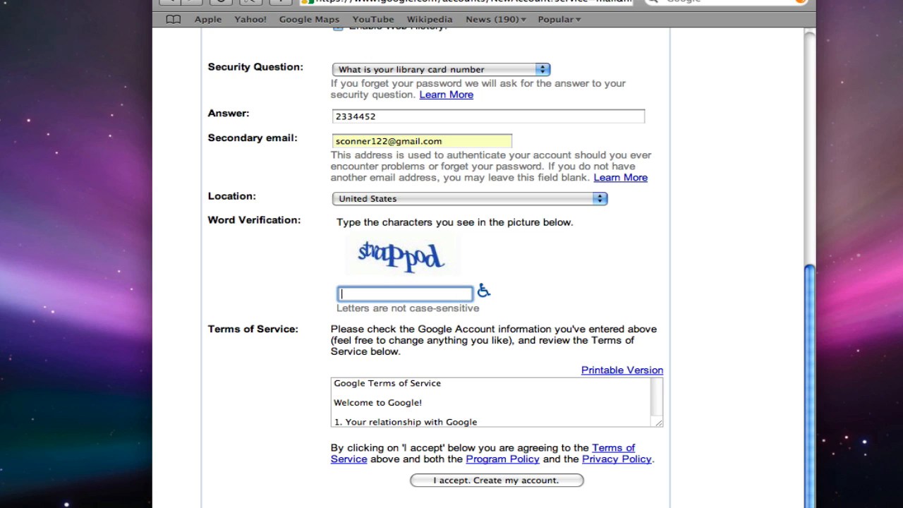
{"action": "type", "text": "s"}
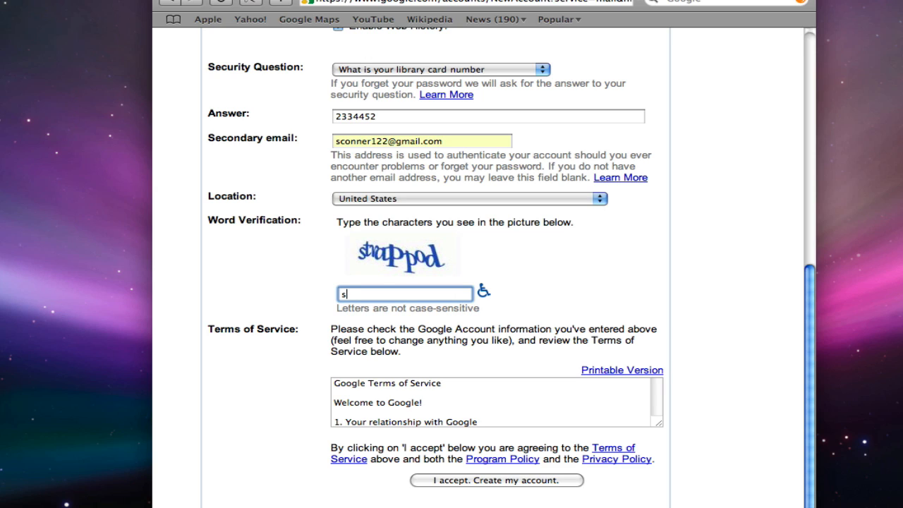
{"action": "type", "text": "trappo"}
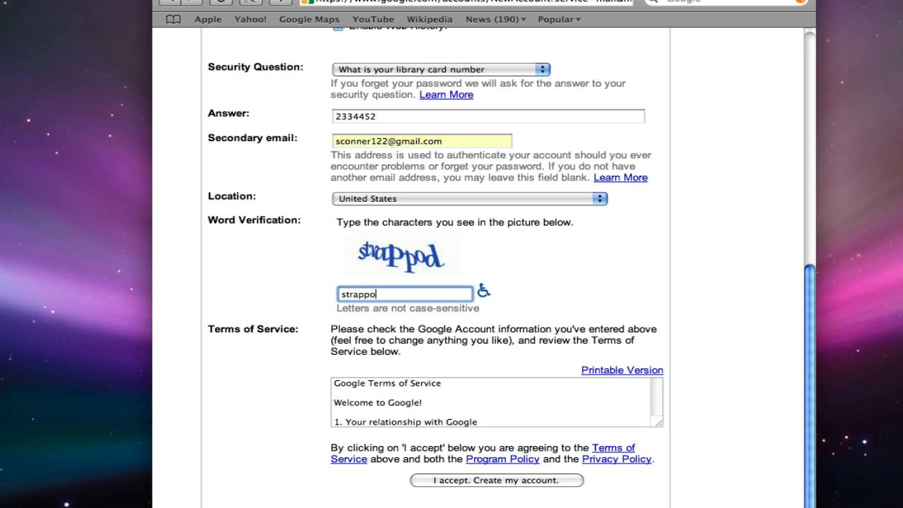
{"action": "type", "text": "d"}
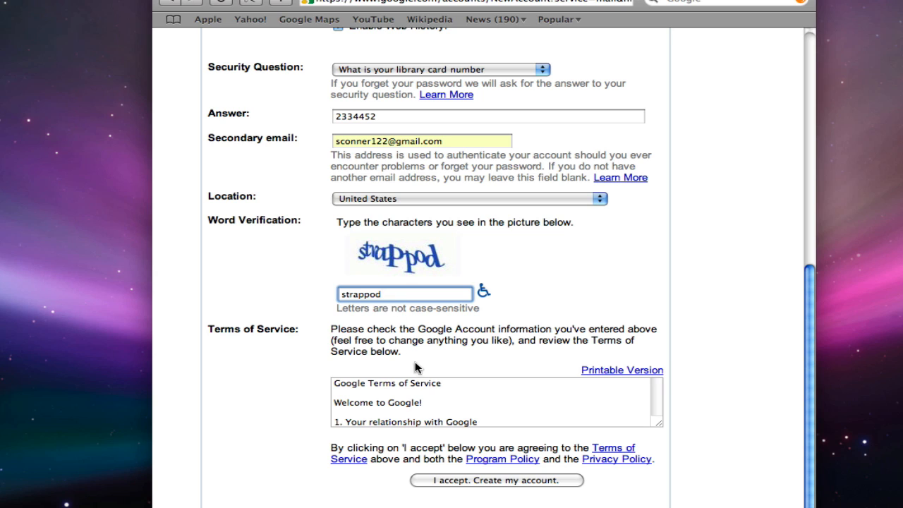
{"action": "scroll", "scroll_direction": "down", "scroll_amount": 3}
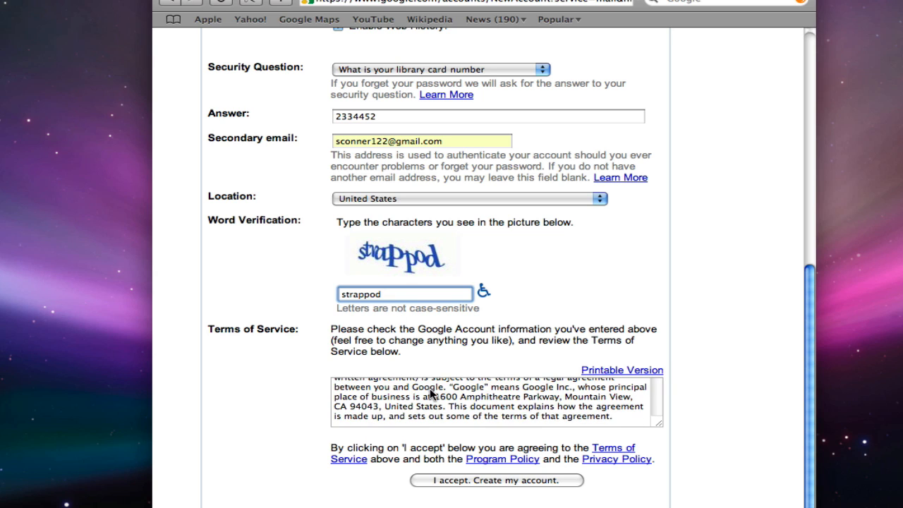
{"action": "scroll", "scroll_direction": "down", "scroll_amount": 3}
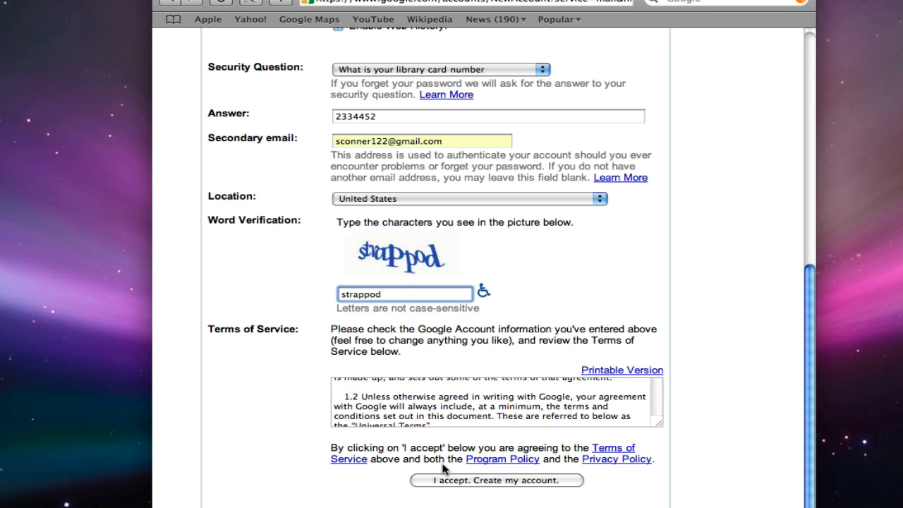
{"action": "left_click", "coordinate": [497, 480]}
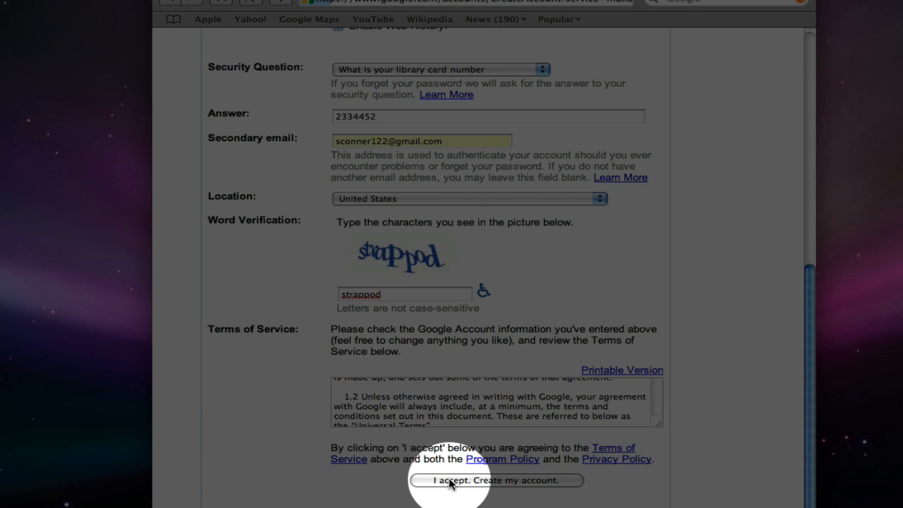
Accept the terms to create the account, then continue via 'Show me my account' to the inbox
{"action": "left_click", "coordinate": [495, 480]}
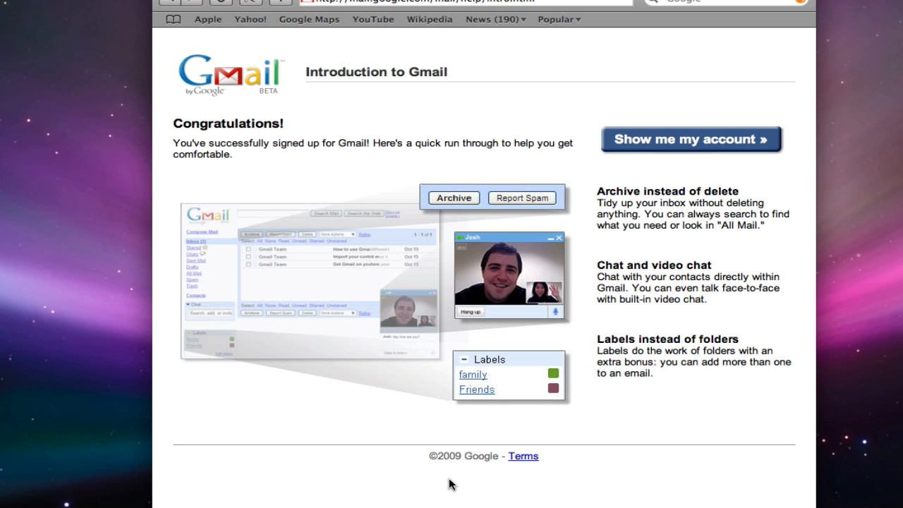
{"action": "mouse_move", "coordinate": [685, 113]}
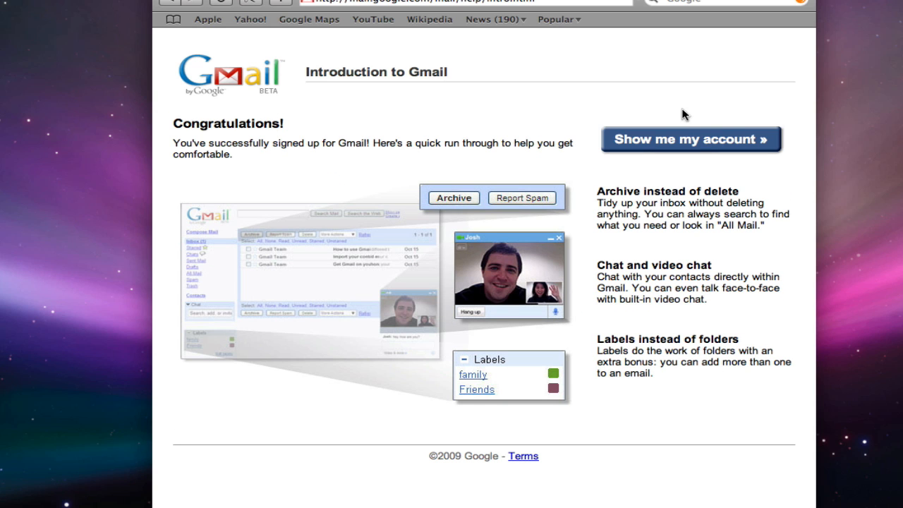
{"action": "left_click", "coordinate": [690, 140]}
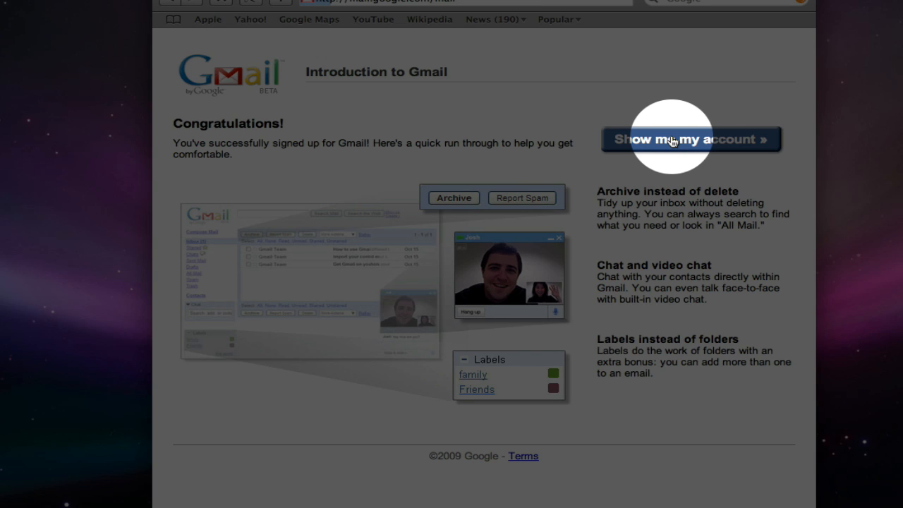
{"action": "left_click", "coordinate": [690, 140]}
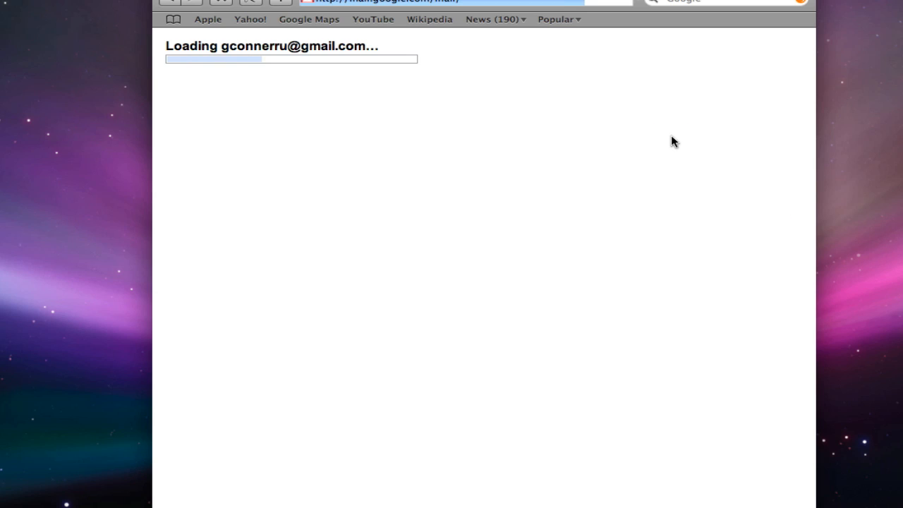